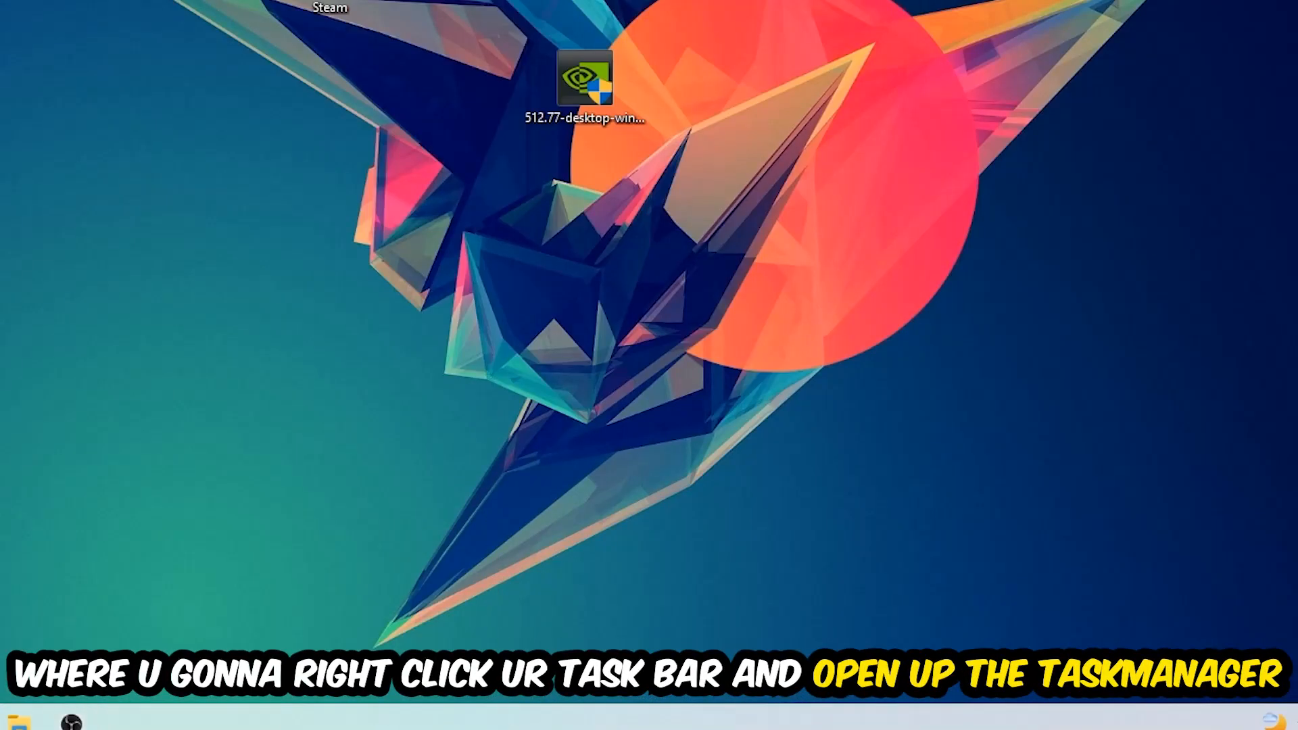
pyautogui.moveTo(519, 456)
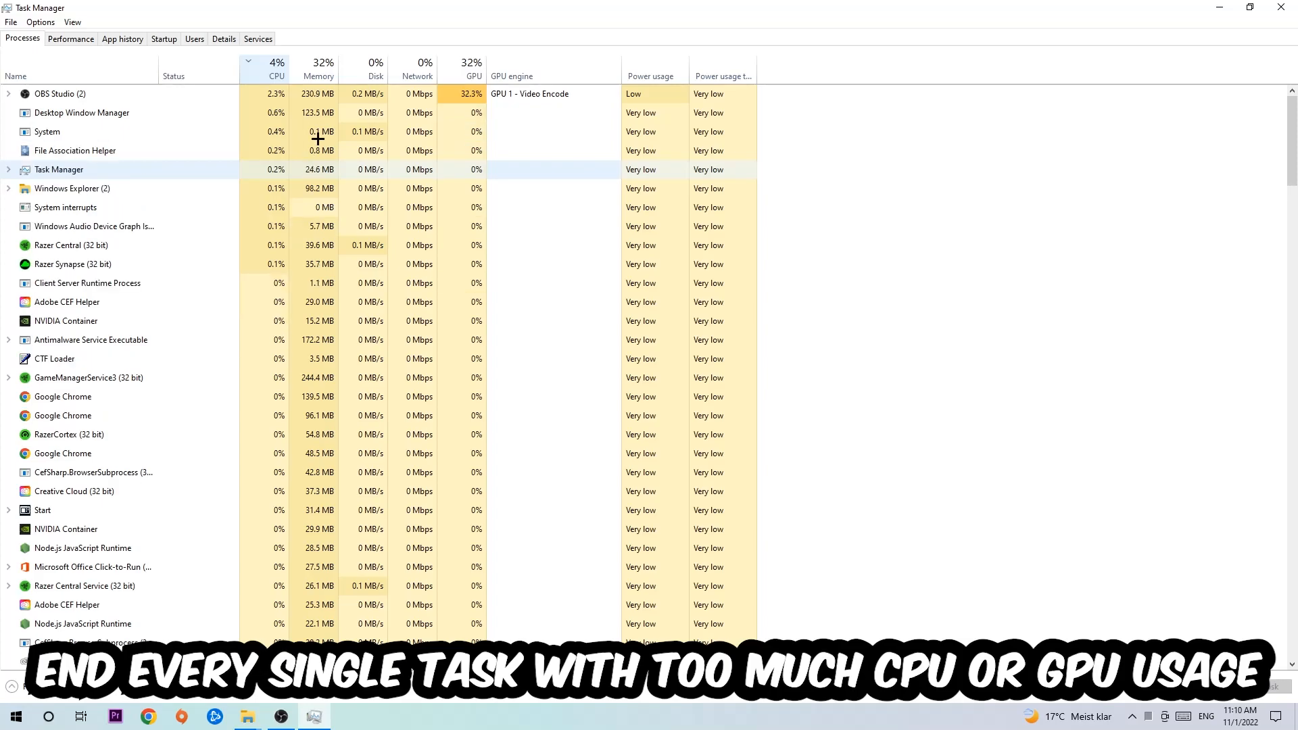
# - Sort processes by GPU usage, close Task Manager, and launch Windows Settings from Start
pyautogui.click(473, 75)
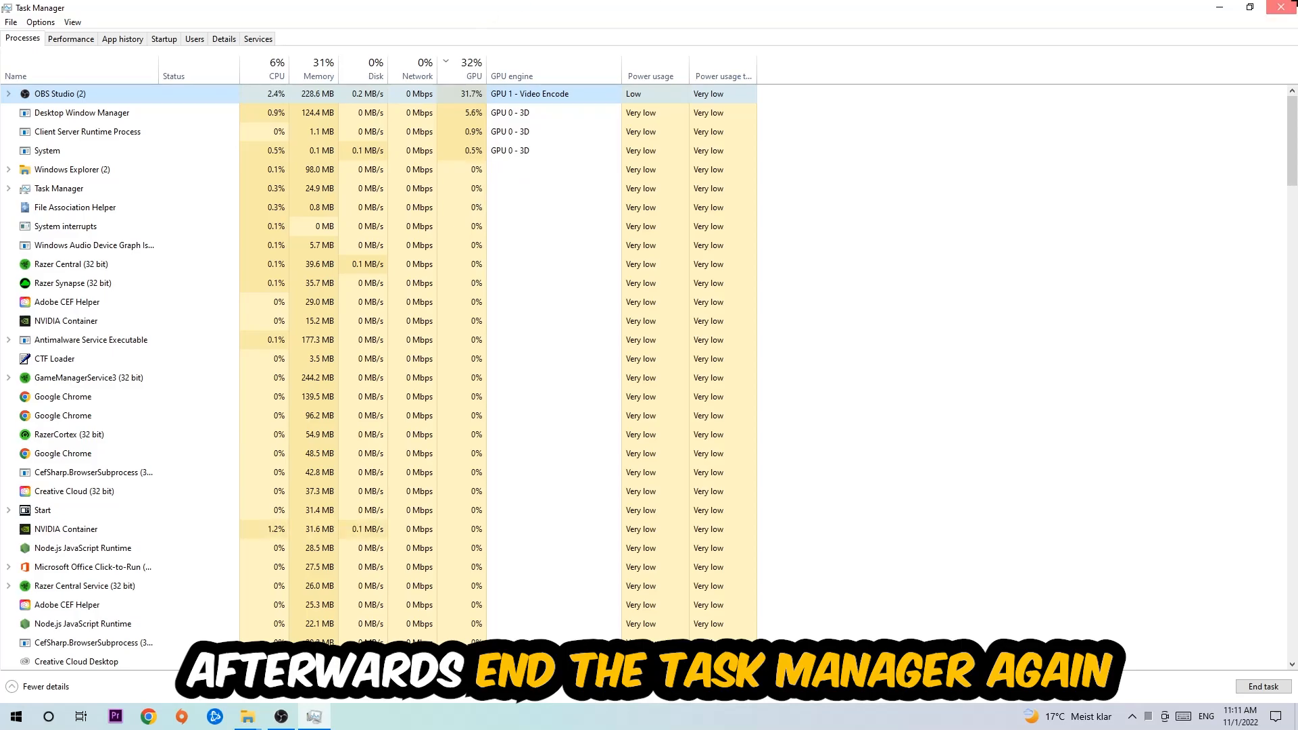
pyautogui.click(1281, 8)
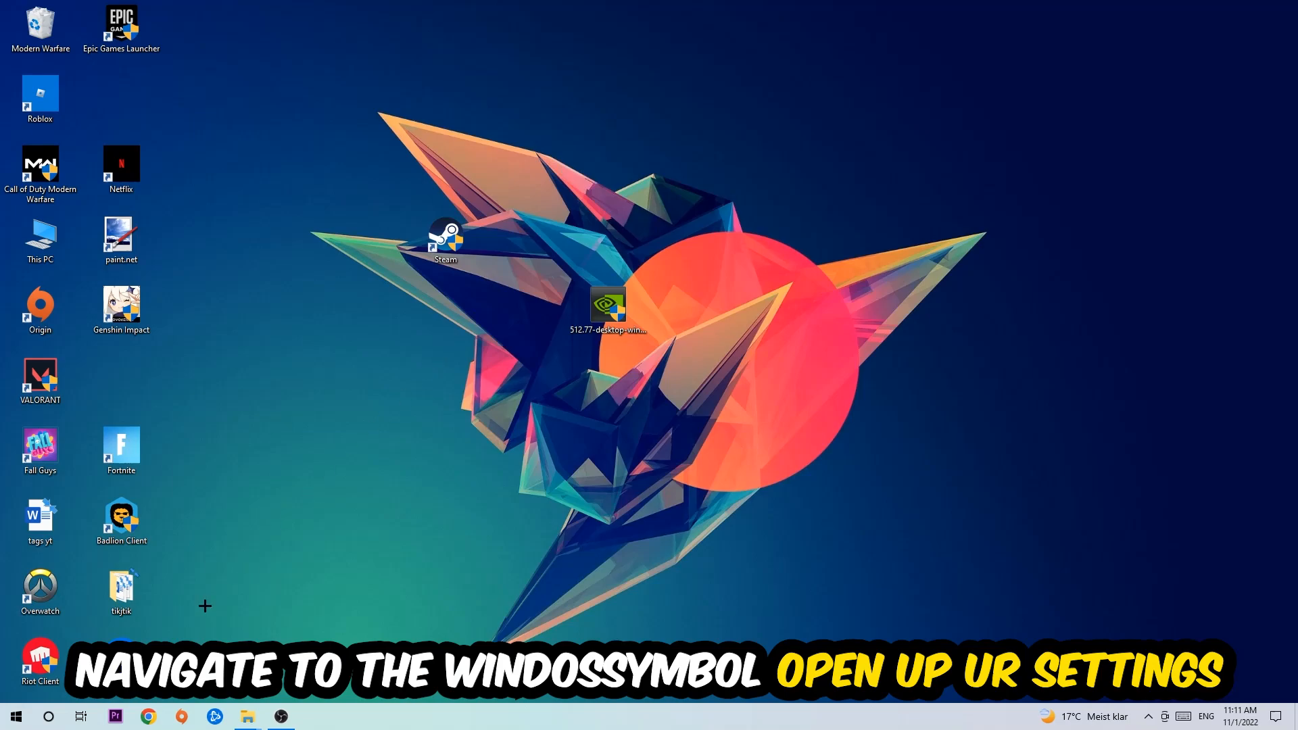
pyautogui.click(15, 716)
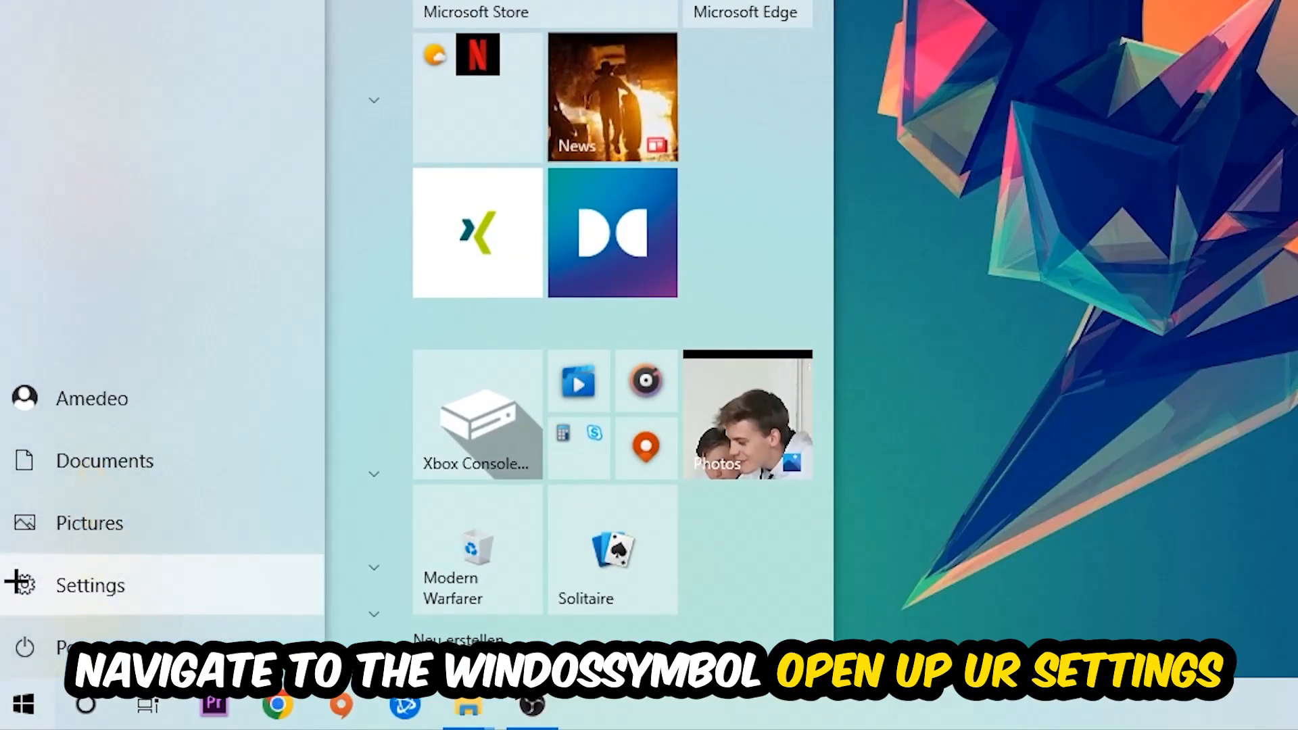
pyautogui.click(90, 583)
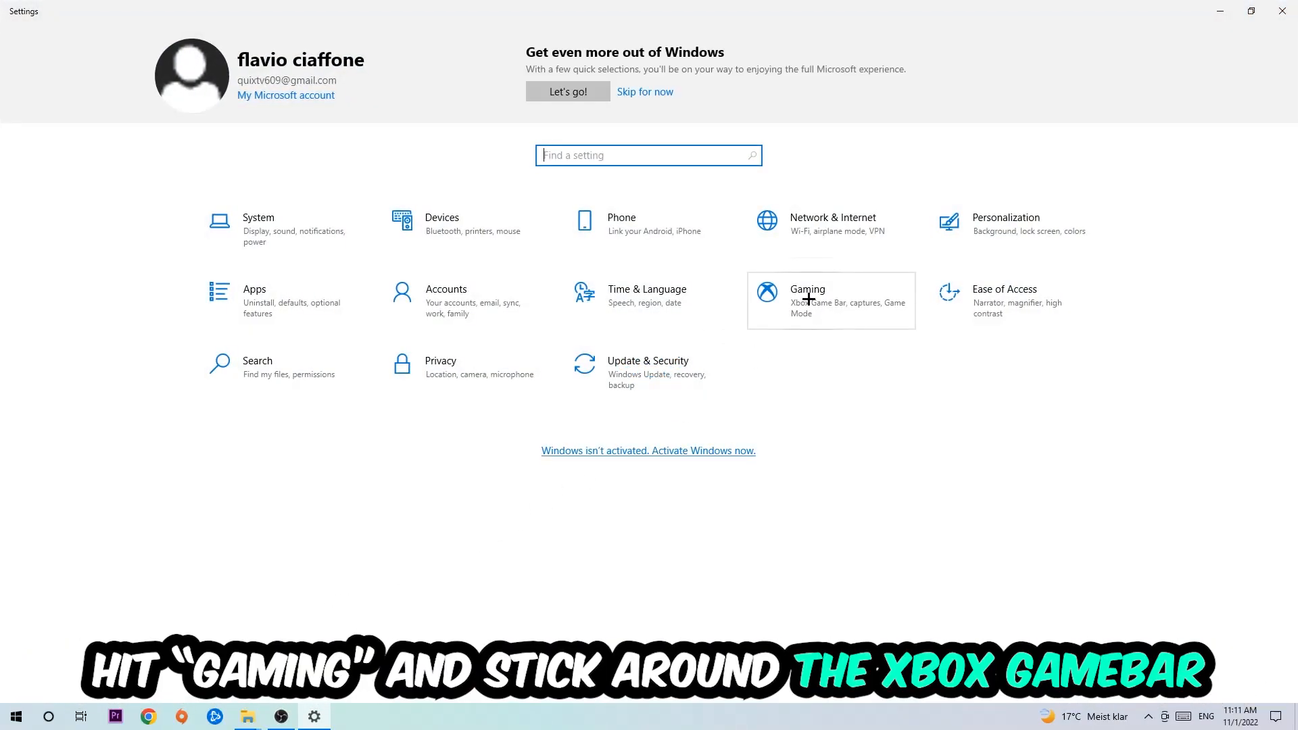
pyautogui.click(807, 300)
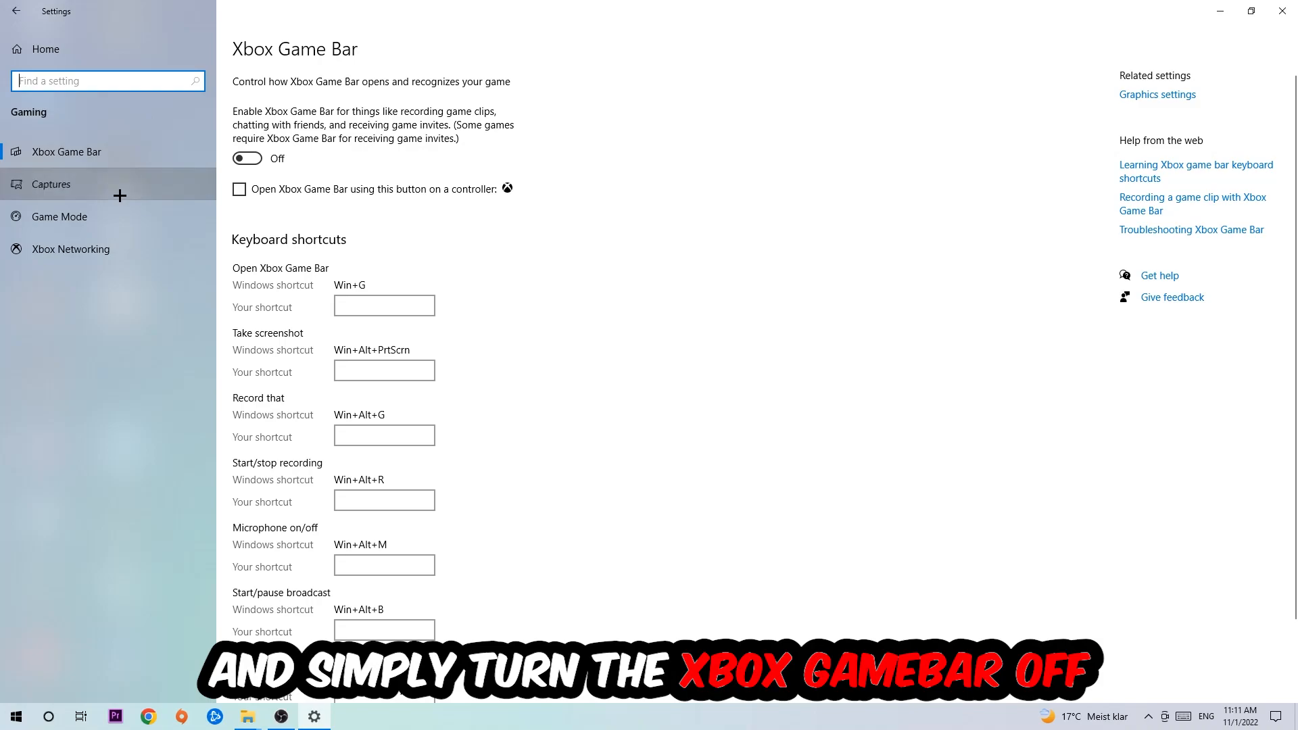
pyautogui.click(52, 183)
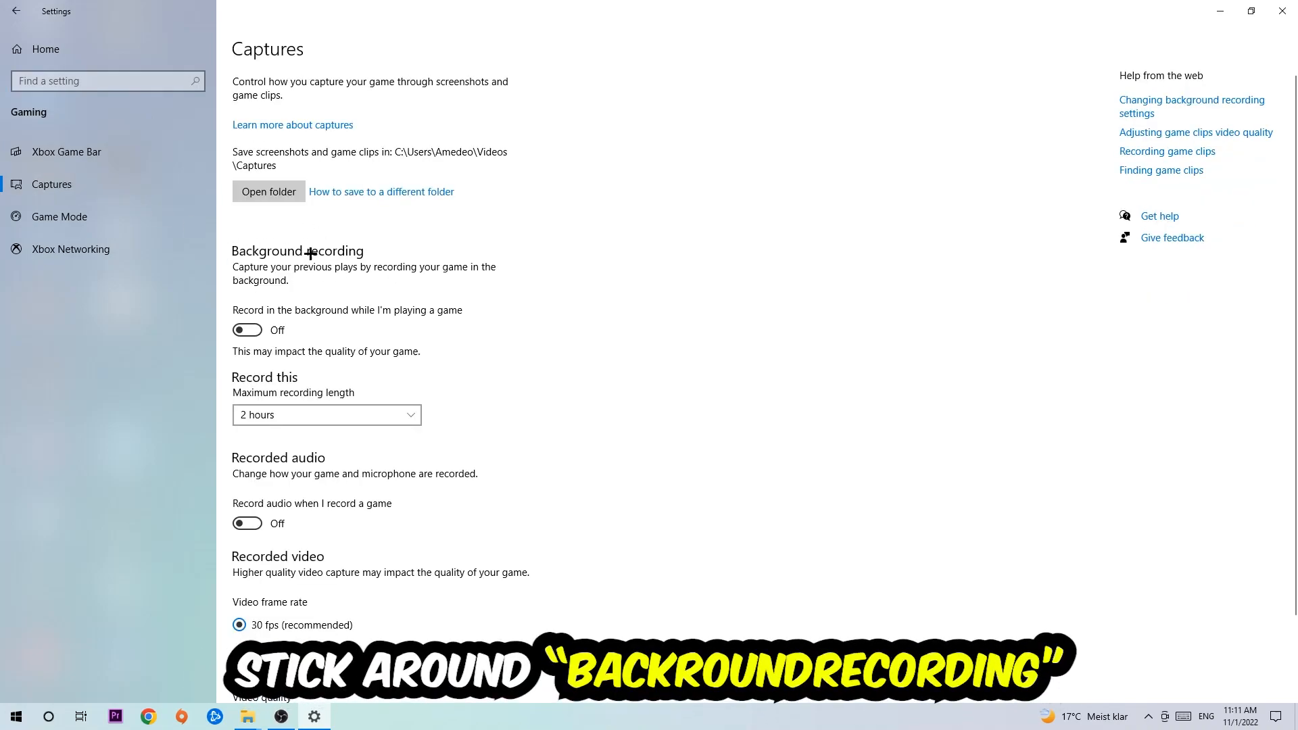
pyautogui.moveTo(467, 311)
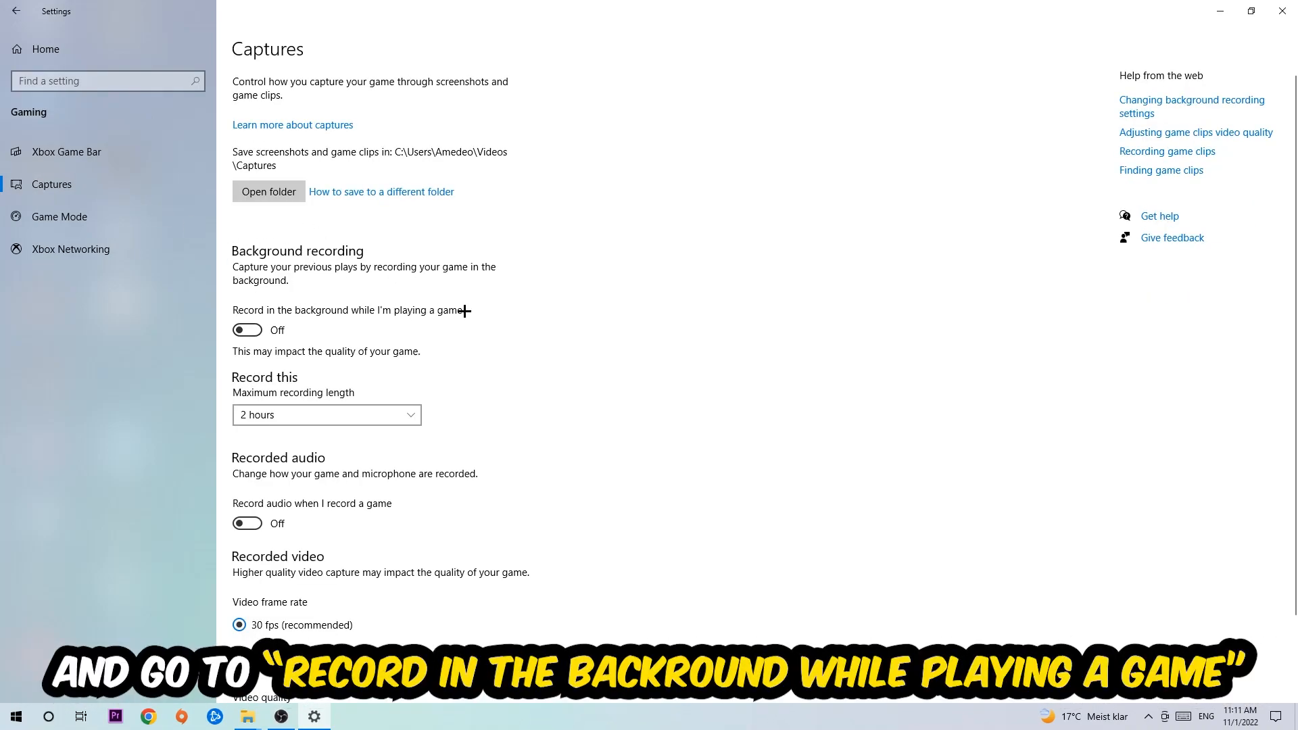
pyautogui.click(59, 216)
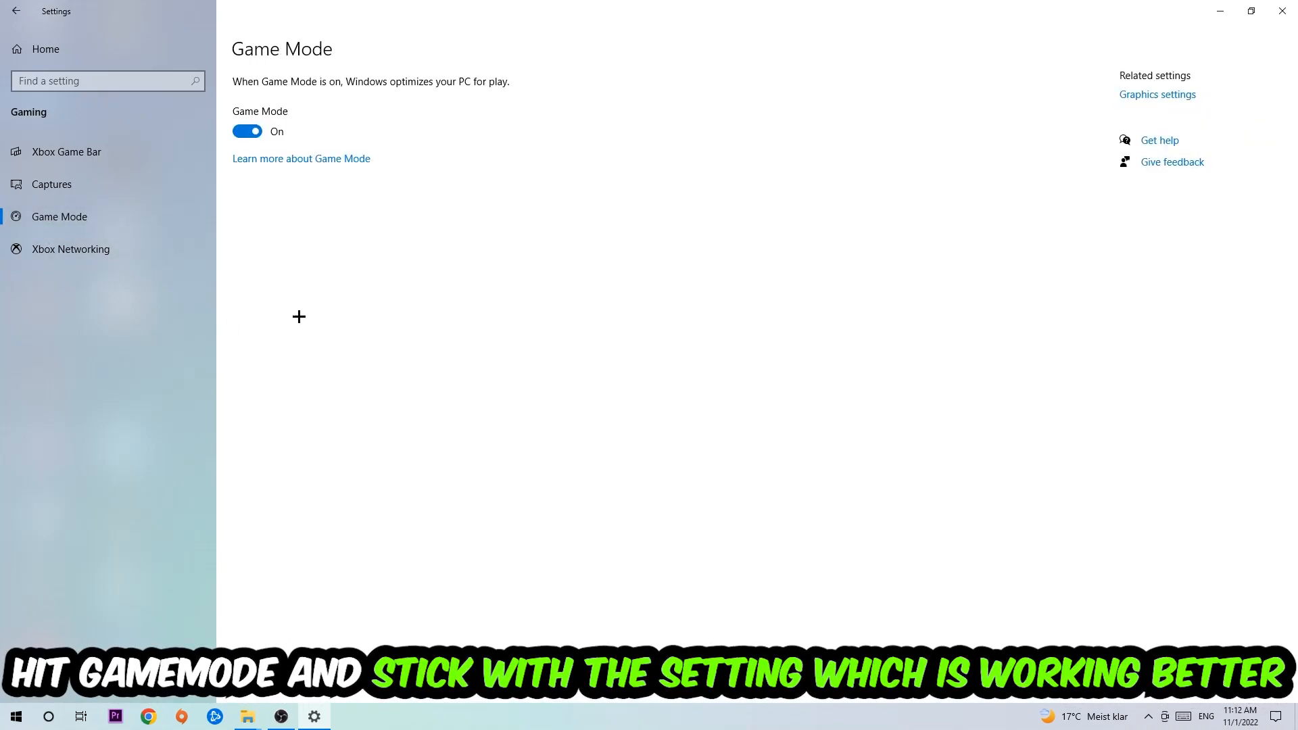
pyautogui.moveTo(282, 227)
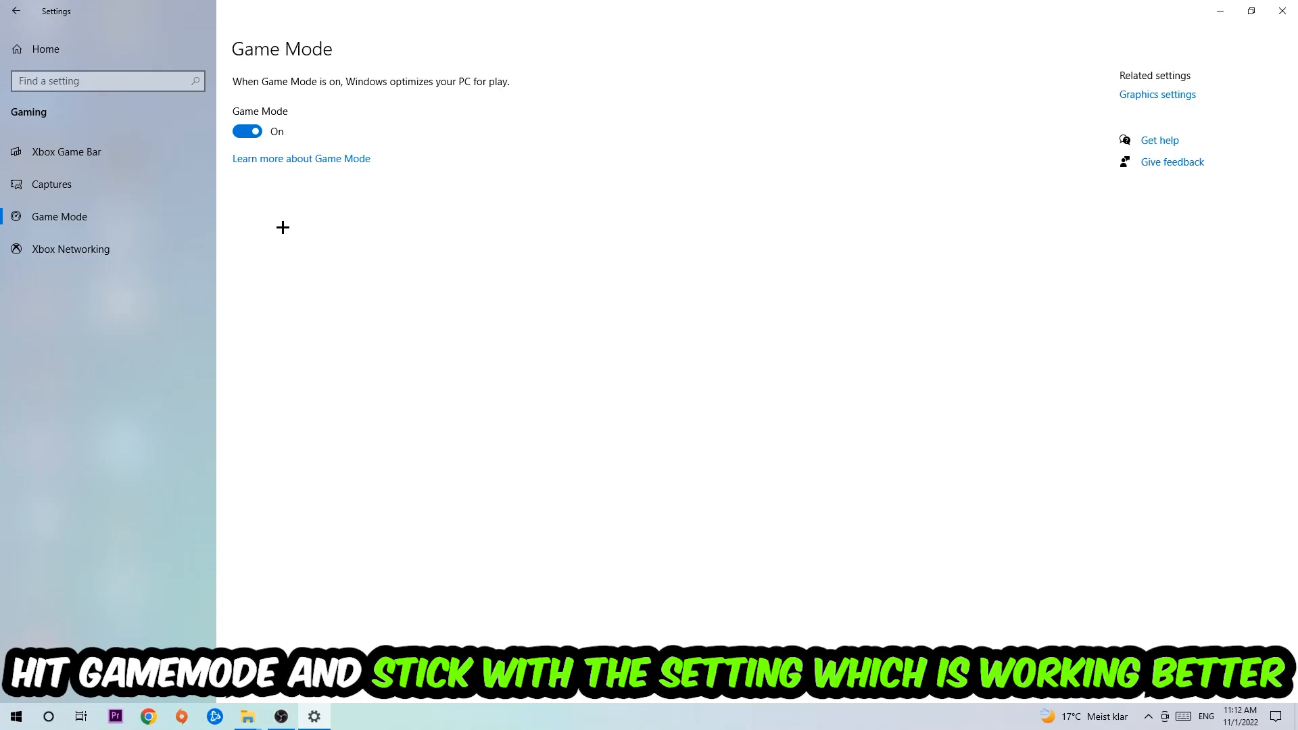
pyautogui.click(15, 10)
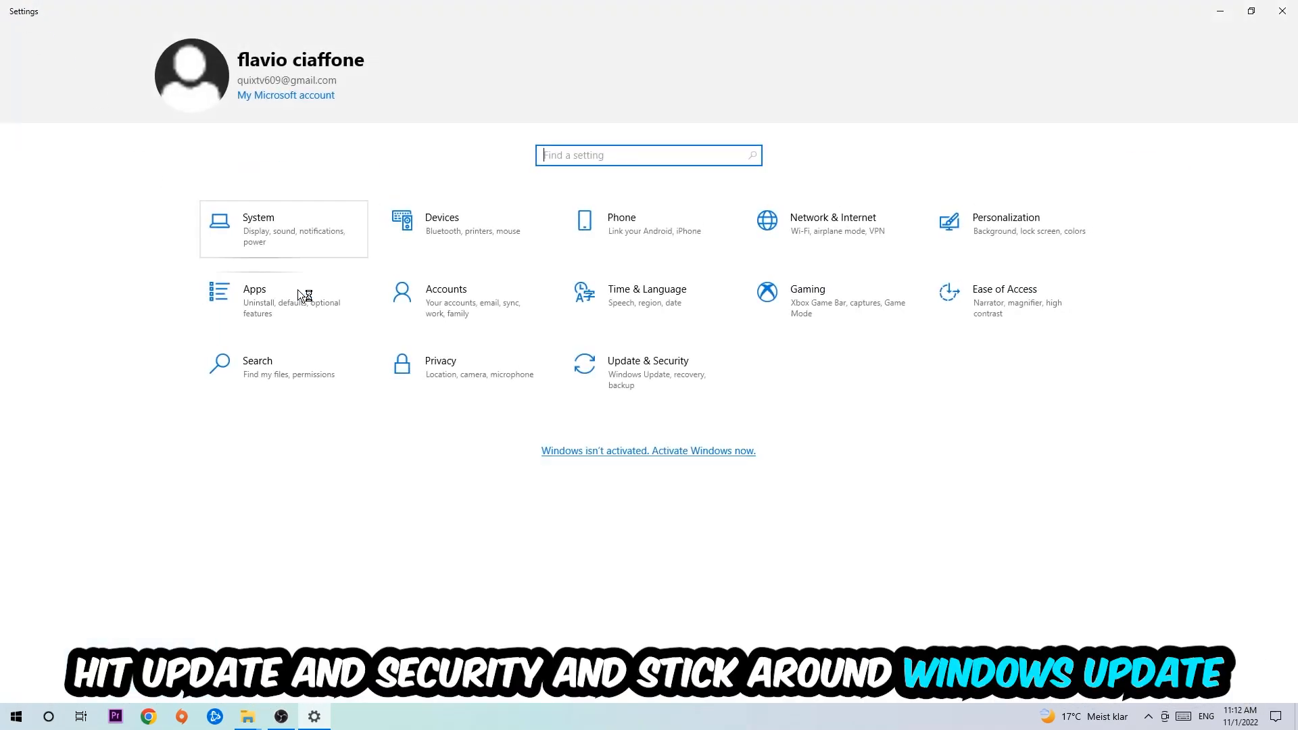
# - Go to Update & Security to reach Windows Update
pyautogui.click(648, 366)
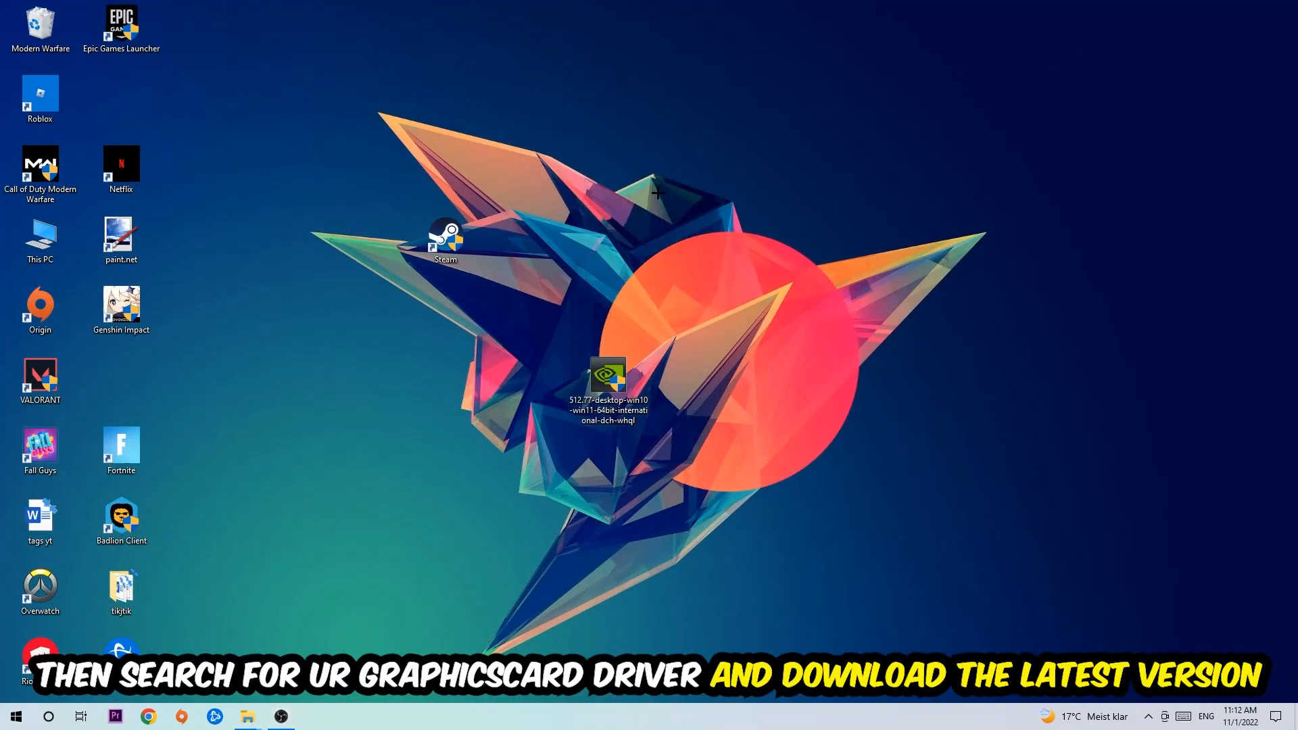
pyautogui.moveTo(600, 269)
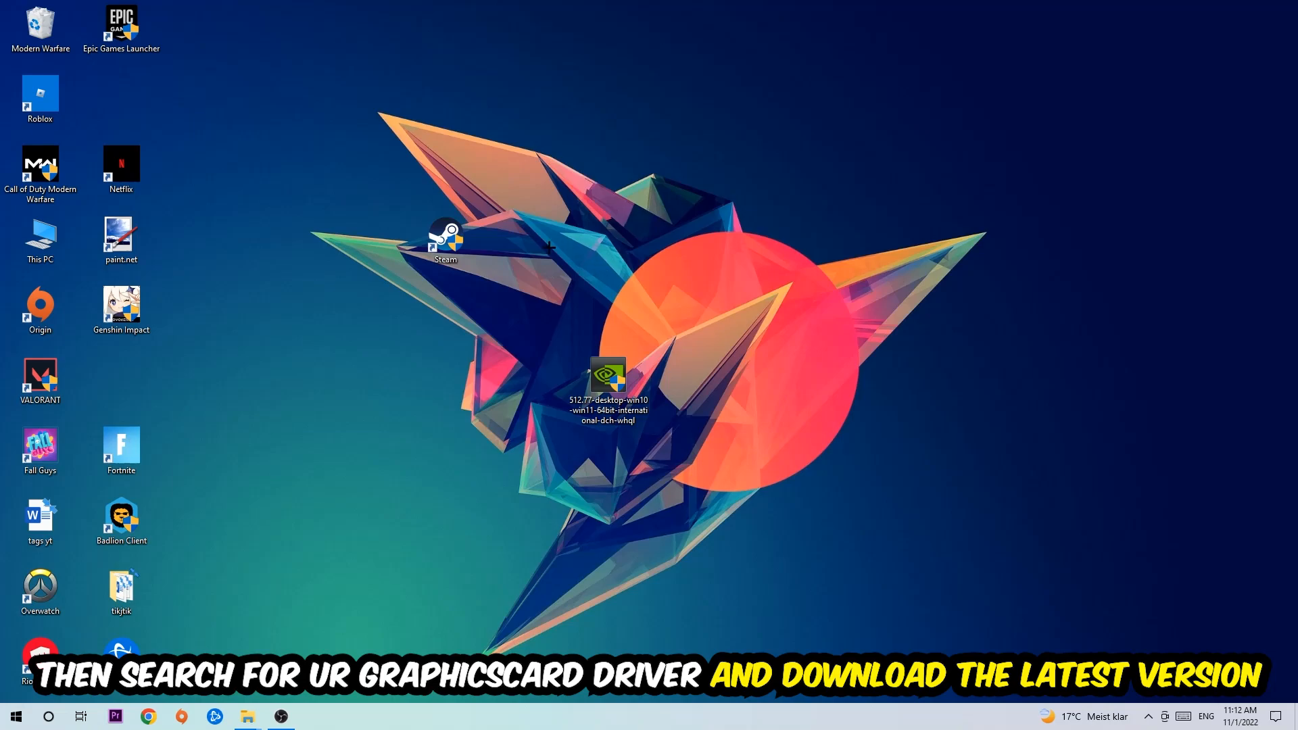
pyautogui.moveTo(514, 242)
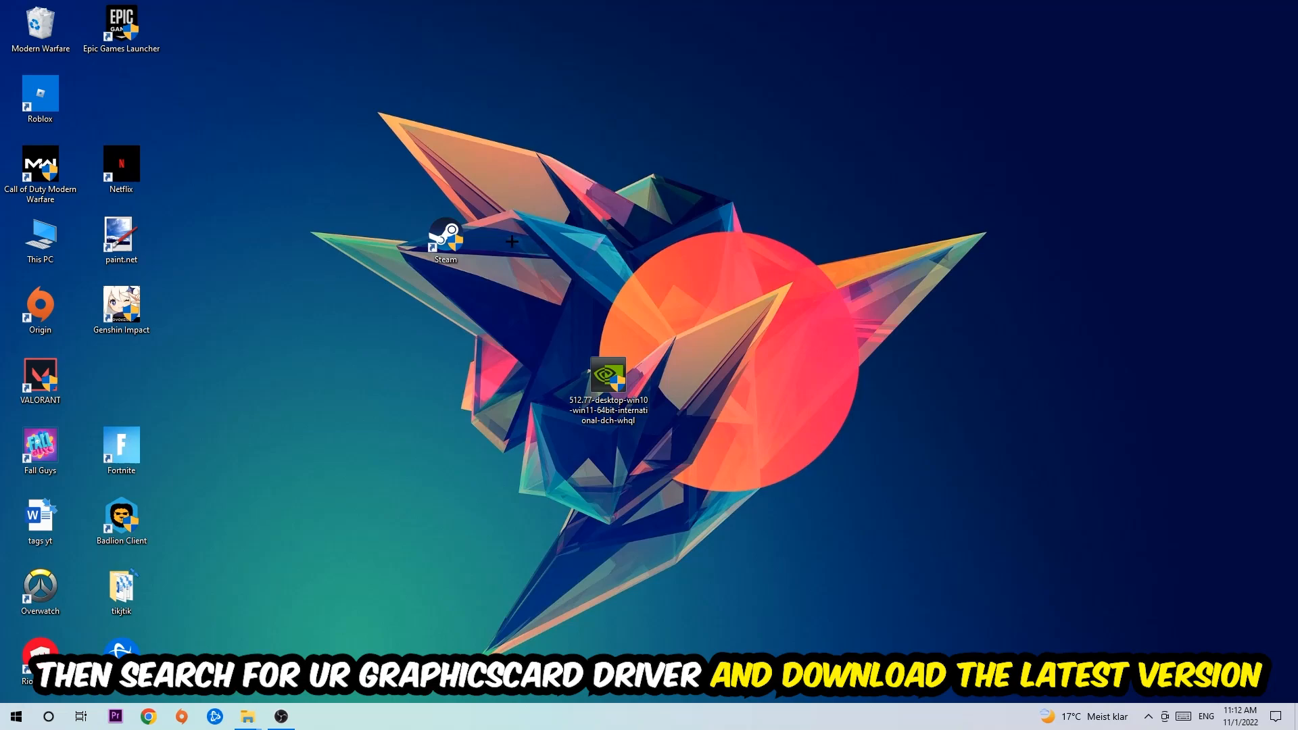